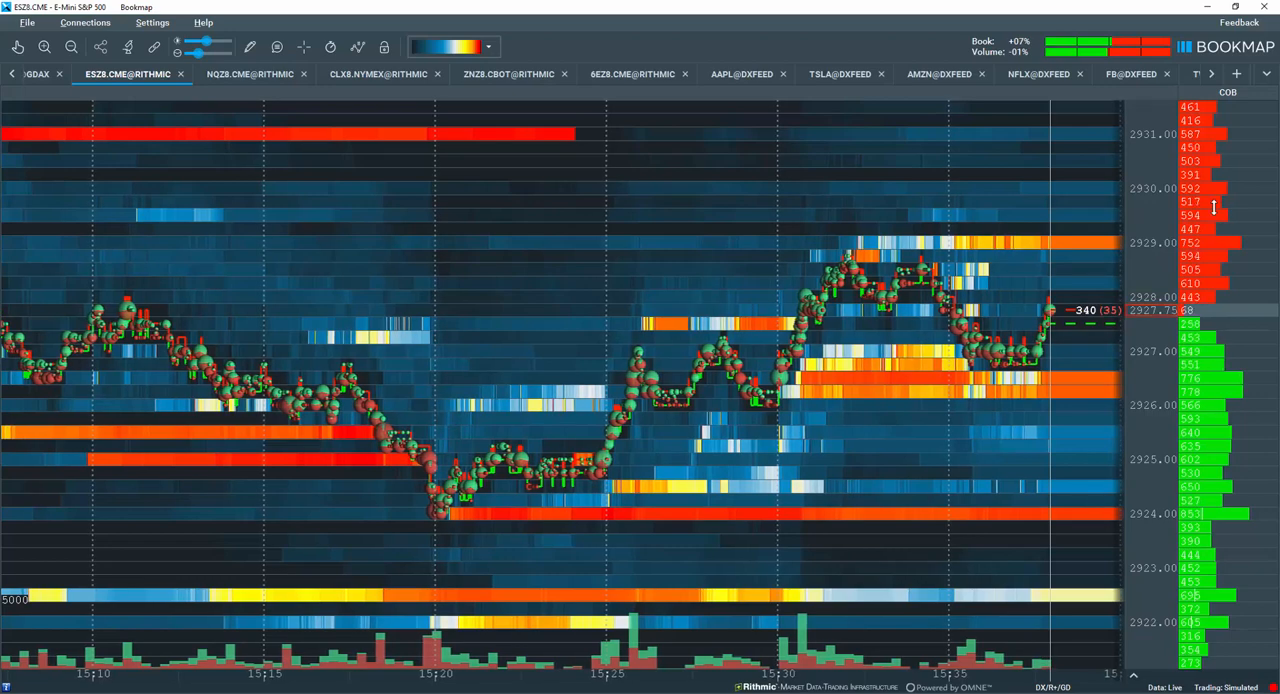
# - Add a Quotes Counter column from the COB column header menu for ES
pyautogui.rightClick(1200, 210)
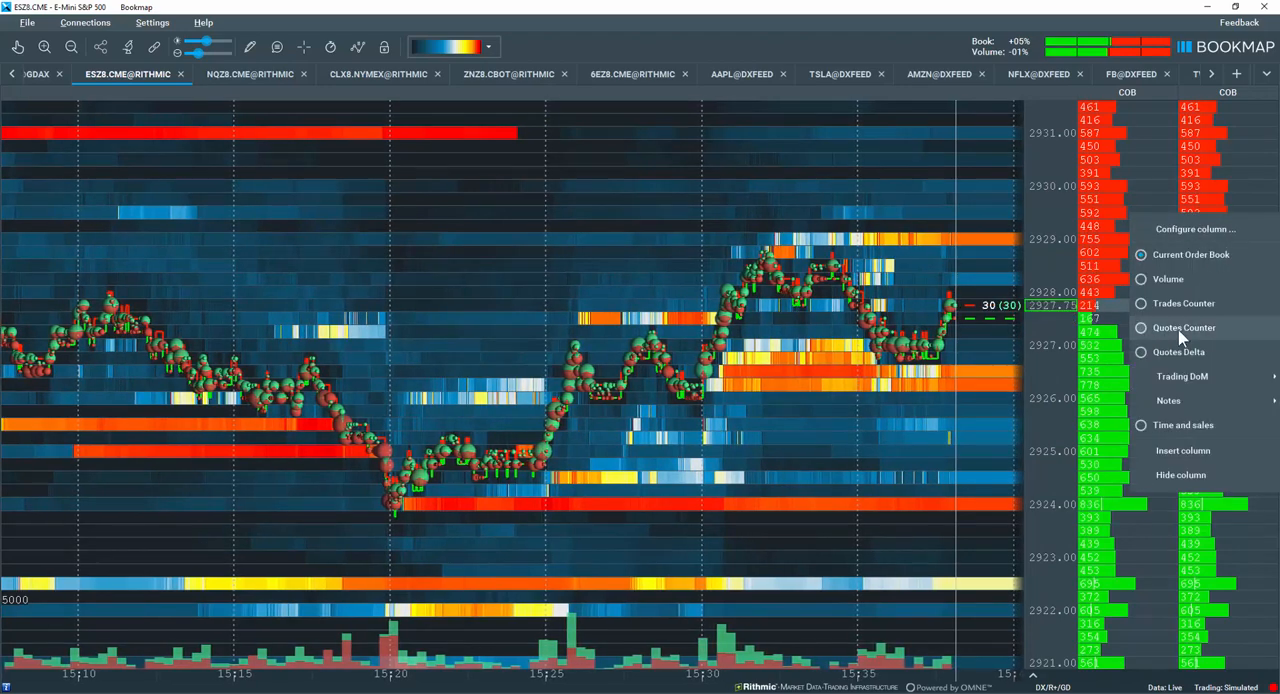
pyautogui.click(1184, 328)
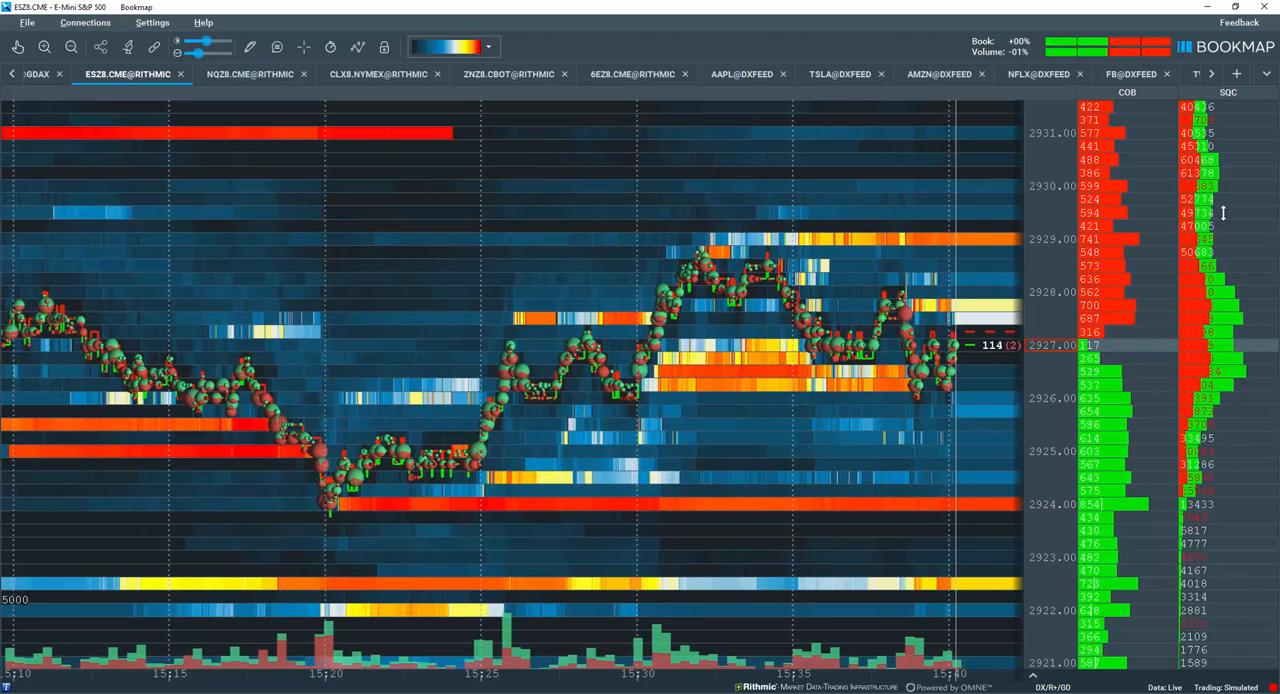
# - In the SQC column settings, turn the VWAP line on and back off
pyautogui.rightClick(1196, 210)
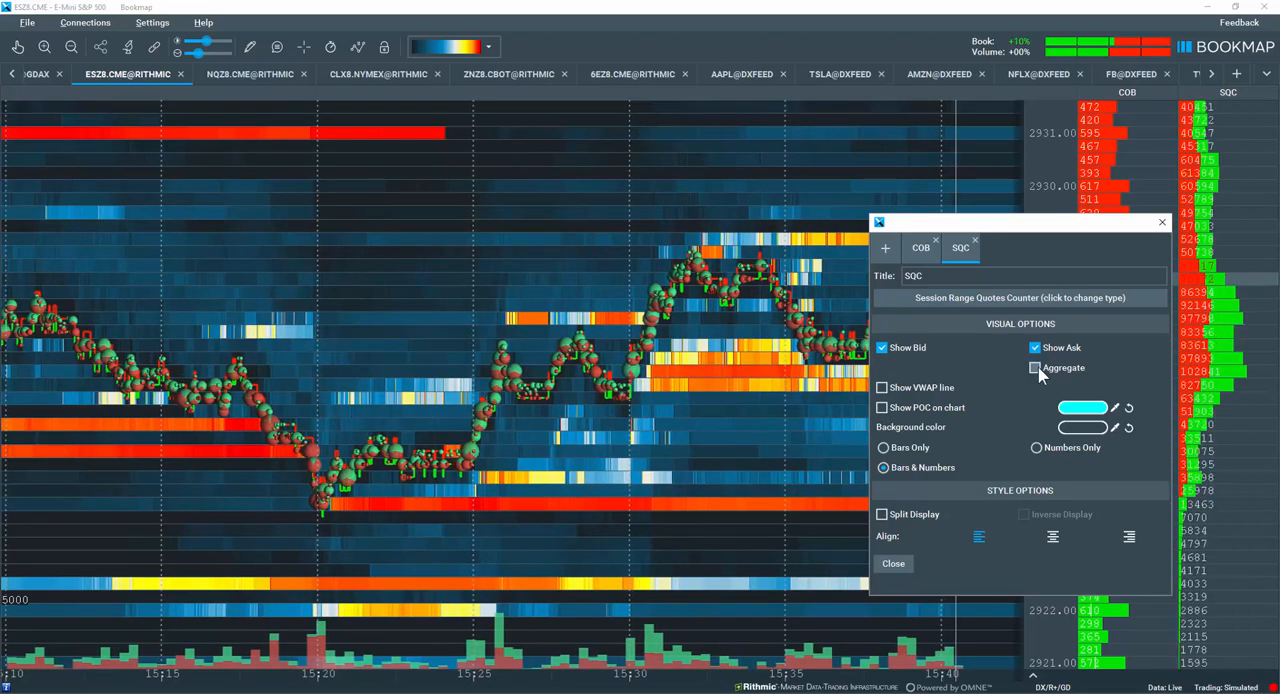
pyautogui.click(882, 388)
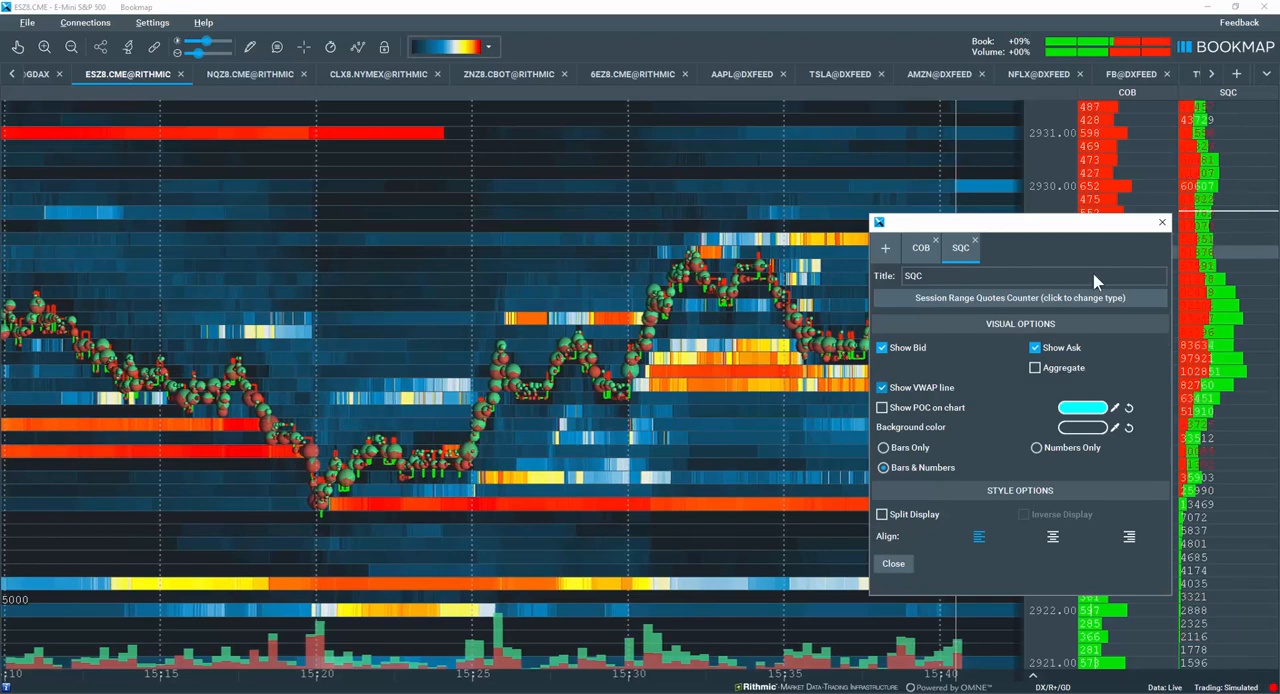
pyautogui.click(882, 408)
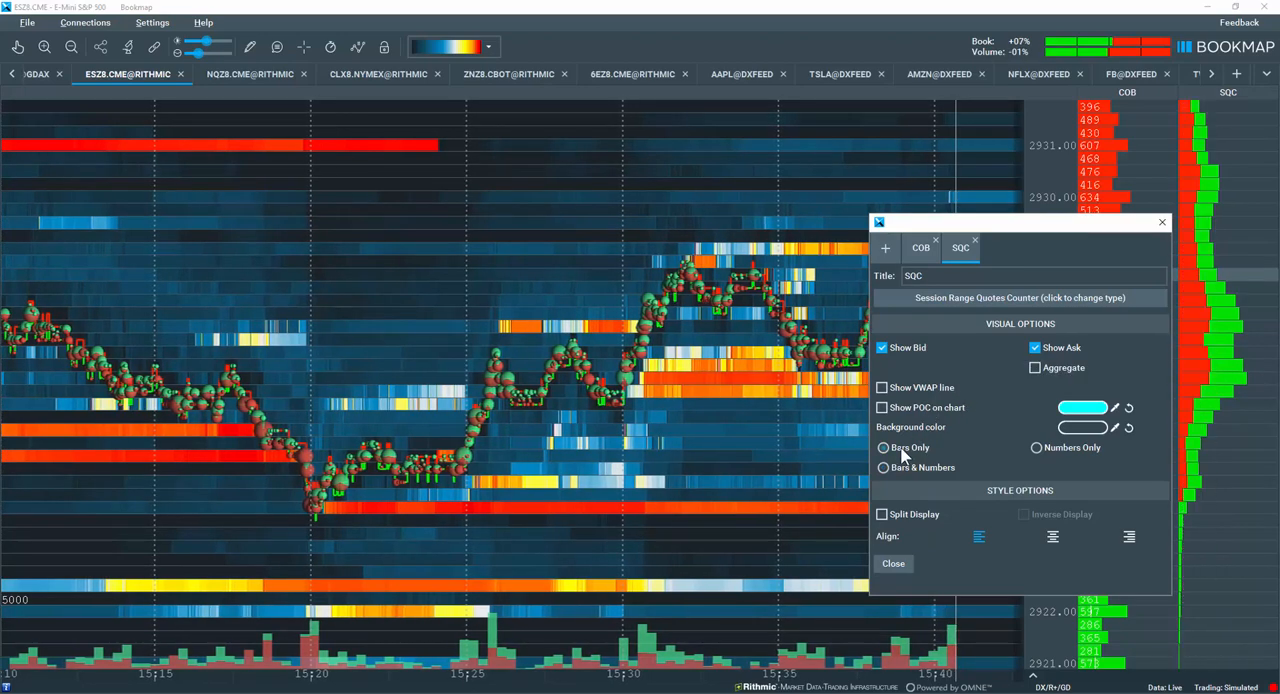
# - Try Numbers Only, settle on Bars & Numbers for bid and ask, with Split Display off
pyautogui.click(1036, 448)
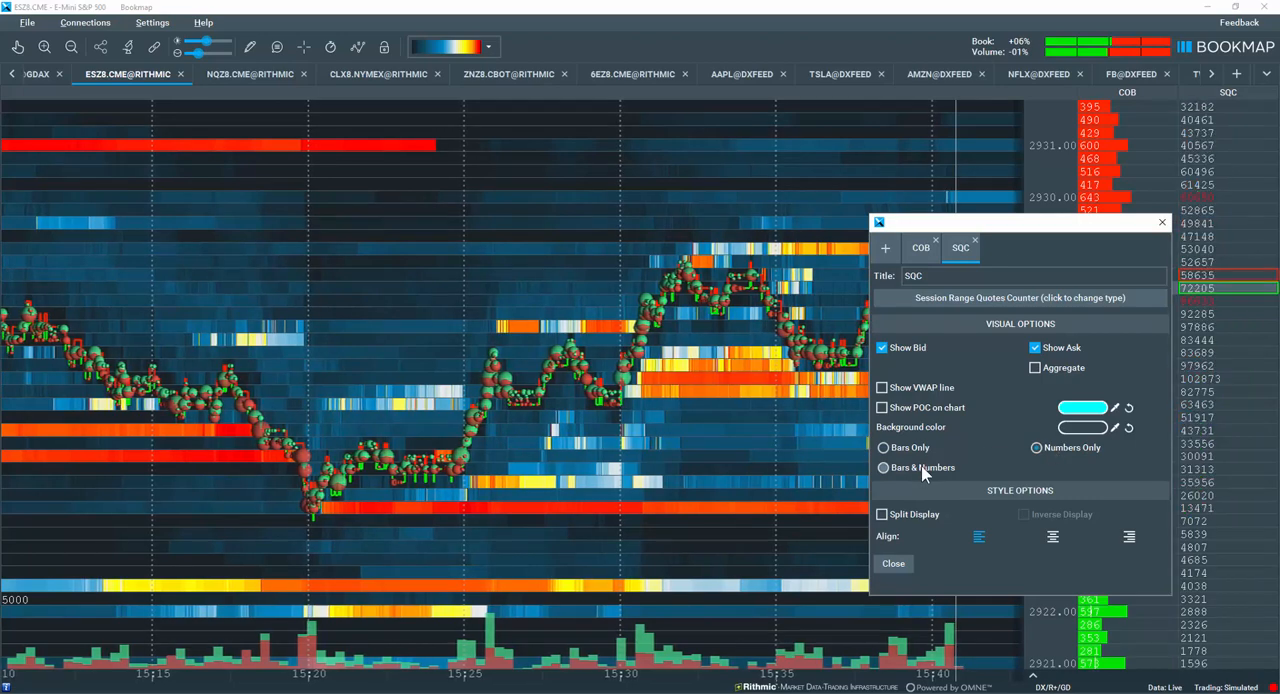
pyautogui.click(882, 514)
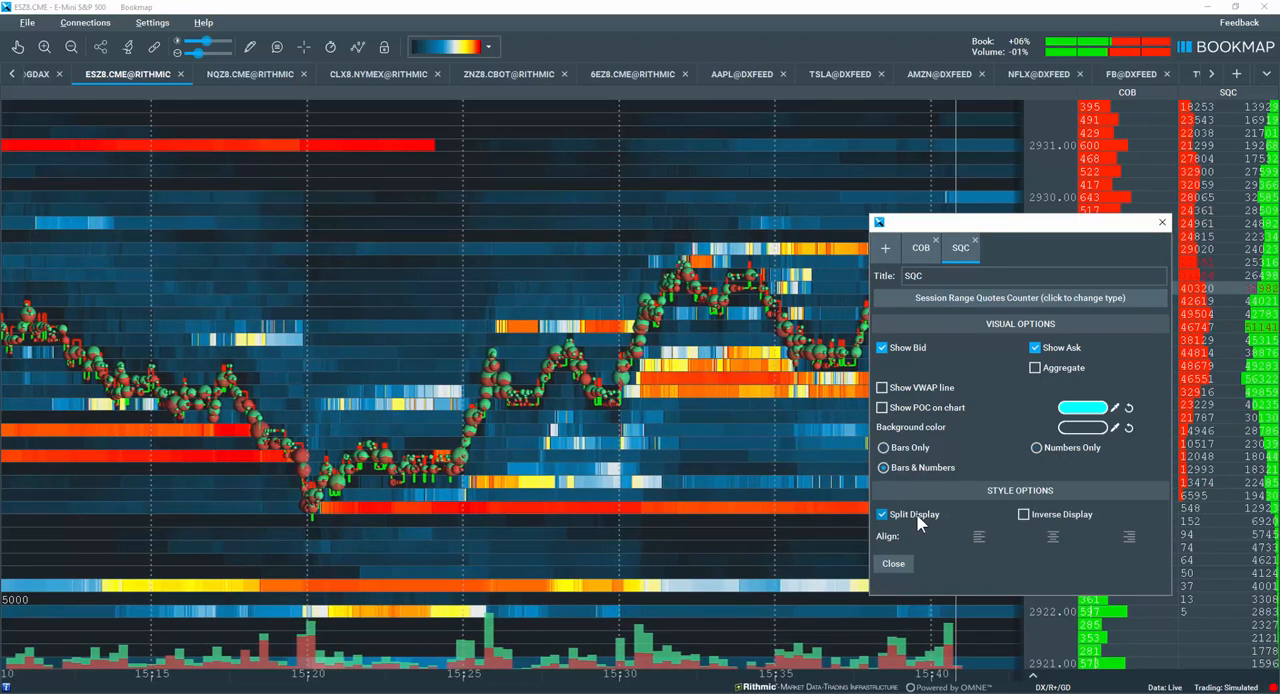
pyautogui.click(882, 514)
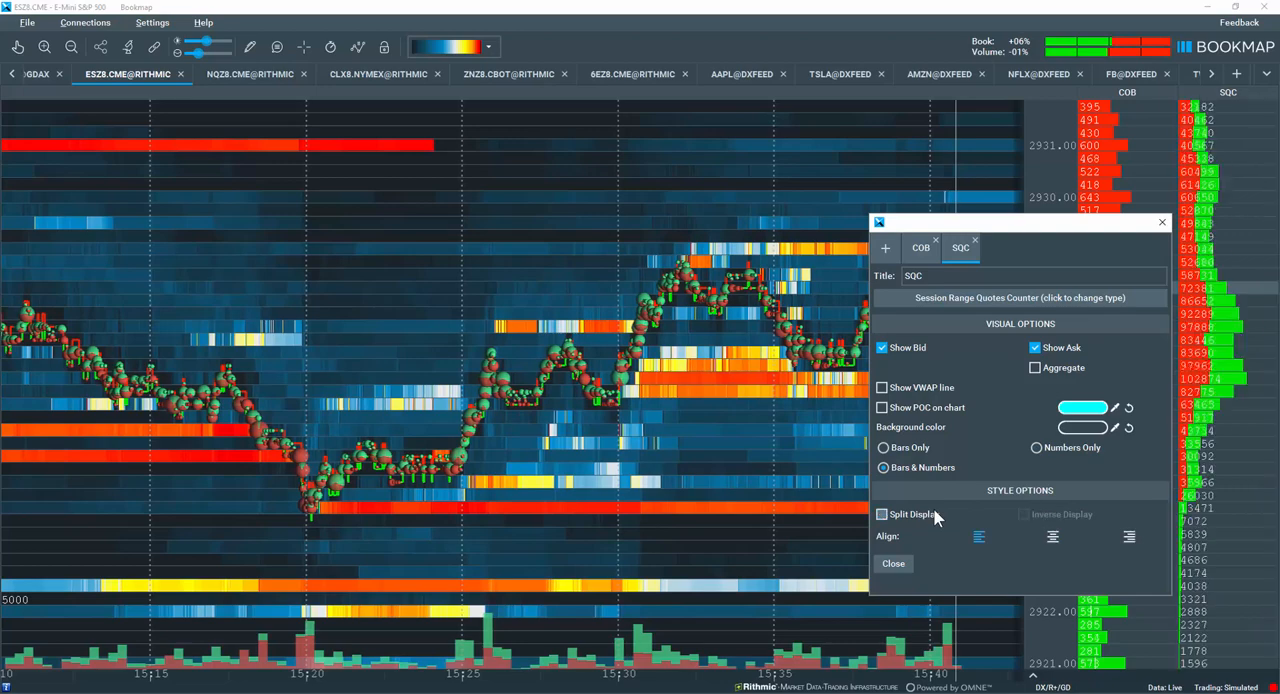